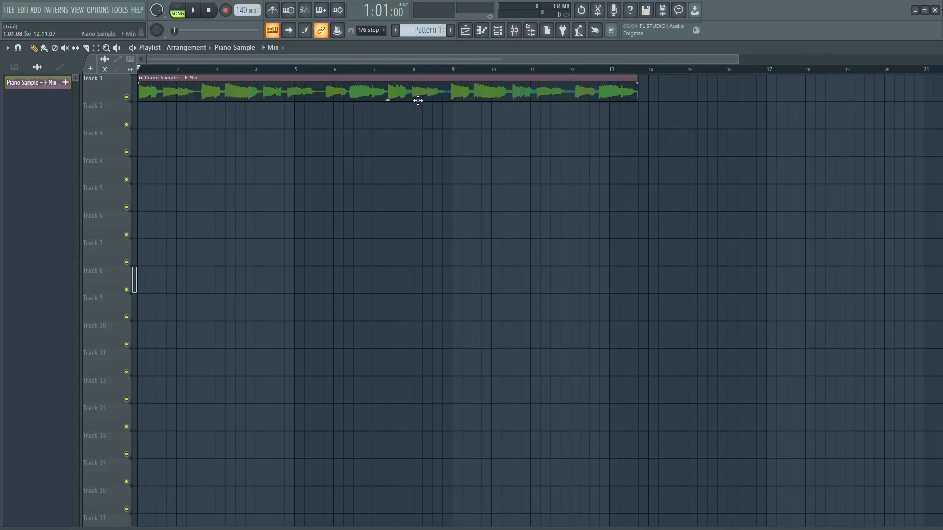
pyautogui.moveTo(402, 100)
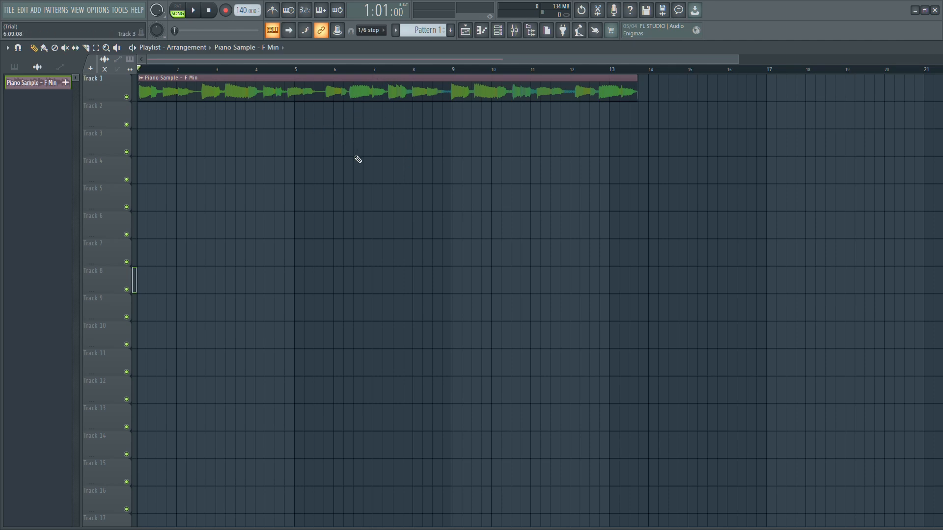
pyautogui.moveTo(451, 142)
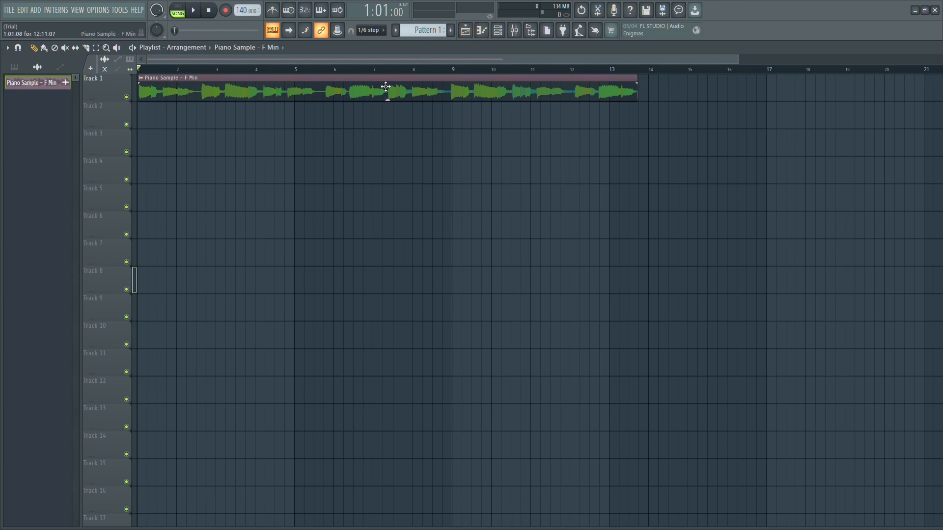
pyautogui.moveTo(454, 93)
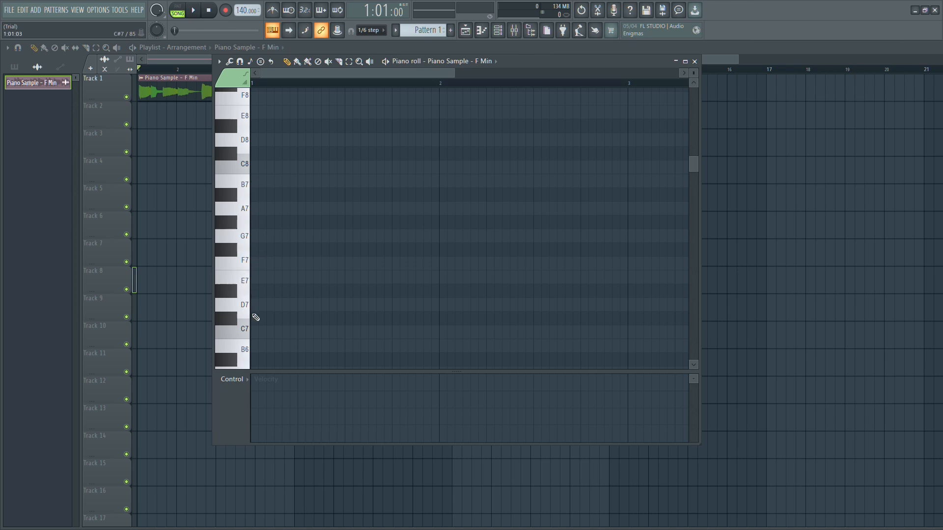
pyautogui.moveTo(246, 262)
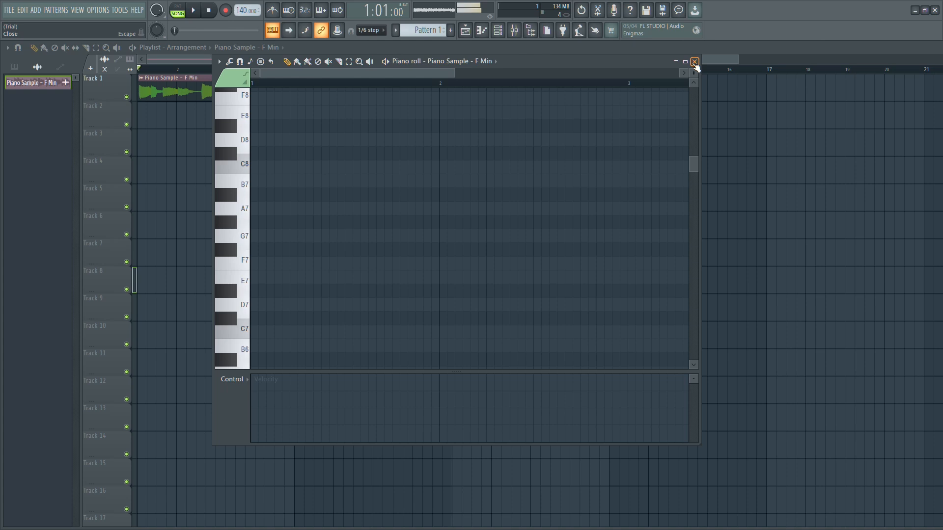
# Close the note editor to reveal the Piano Sample - F Min channel settings.
pyautogui.click(693, 61)
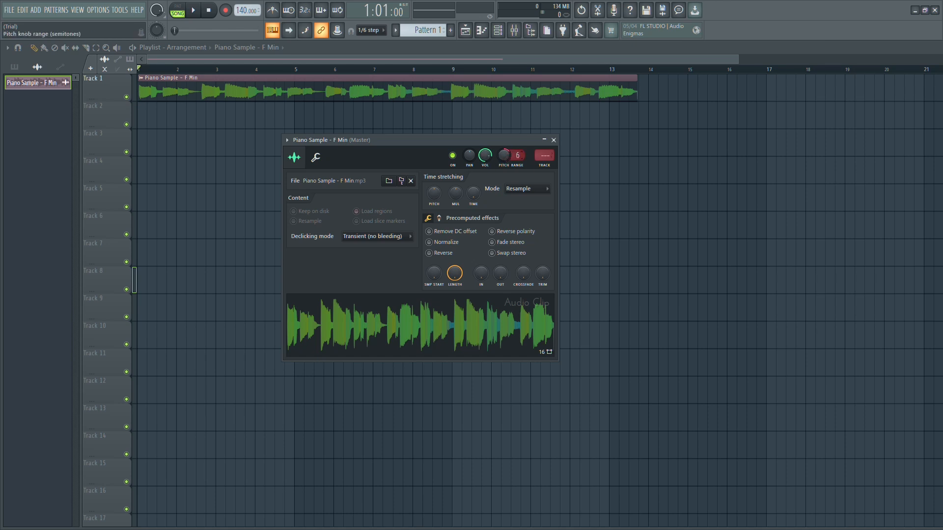
# Nudge the channel Pitch knob through +172 cents back to 0, lengthening the playlist clip.
pyautogui.moveTo(503, 155); pyautogui.dragTo(503, 151)
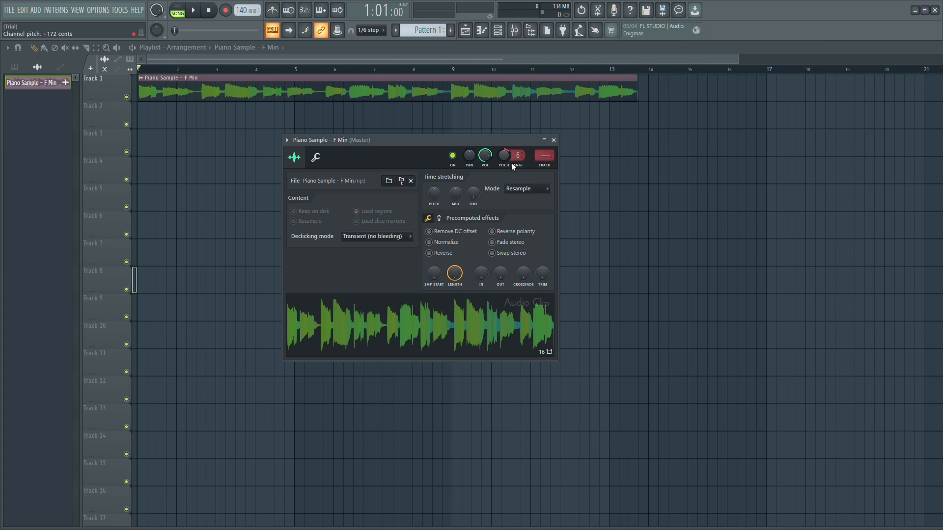
pyautogui.moveTo(520, 155)
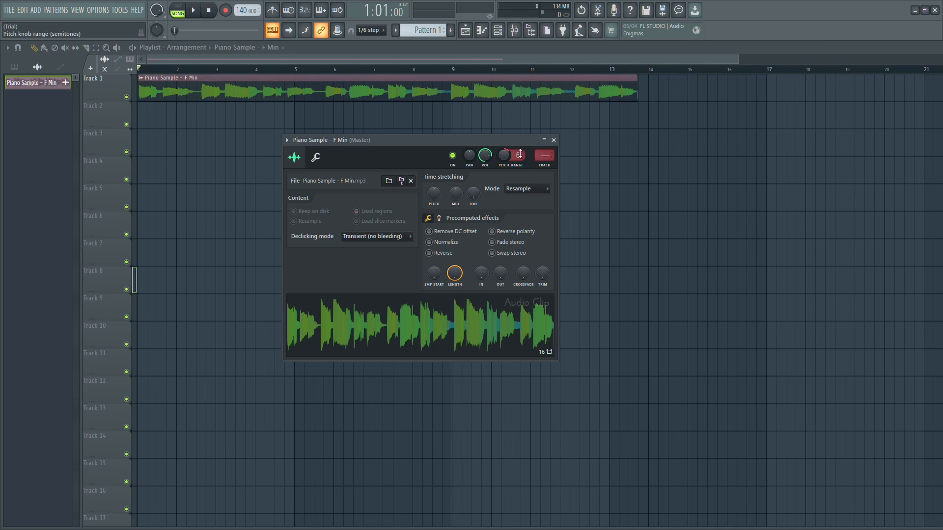
pyautogui.moveTo(503, 155); pyautogui.dragTo(507, 151)
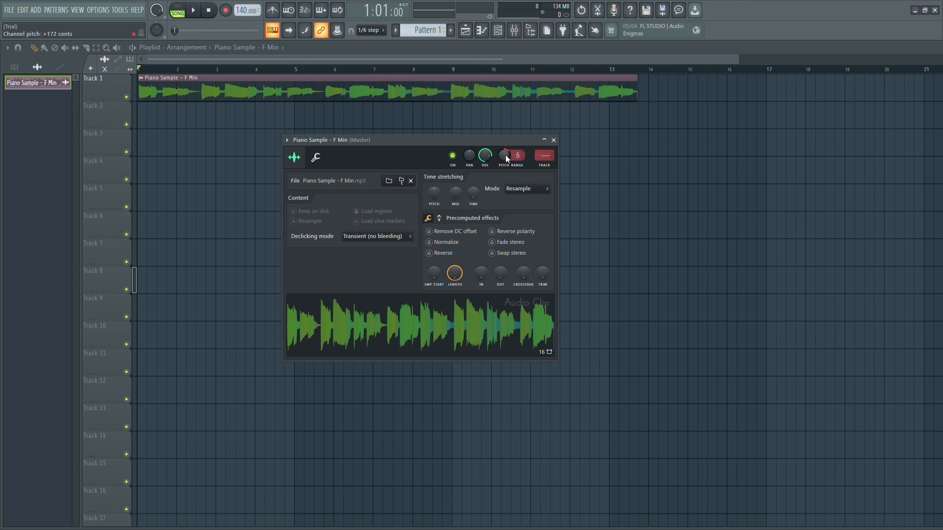
pyautogui.moveTo(502, 156); pyautogui.dragTo(502, 150)
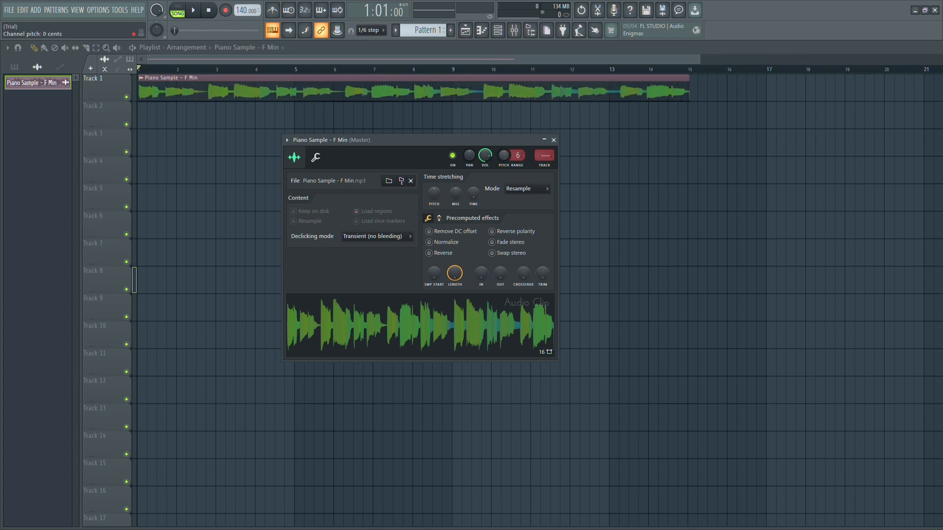
# Raise the channel Pitch knob to +6 semitones so the clip ends near bar 11.
pyautogui.moveTo(503, 155); pyautogui.dragTo(508, 154)
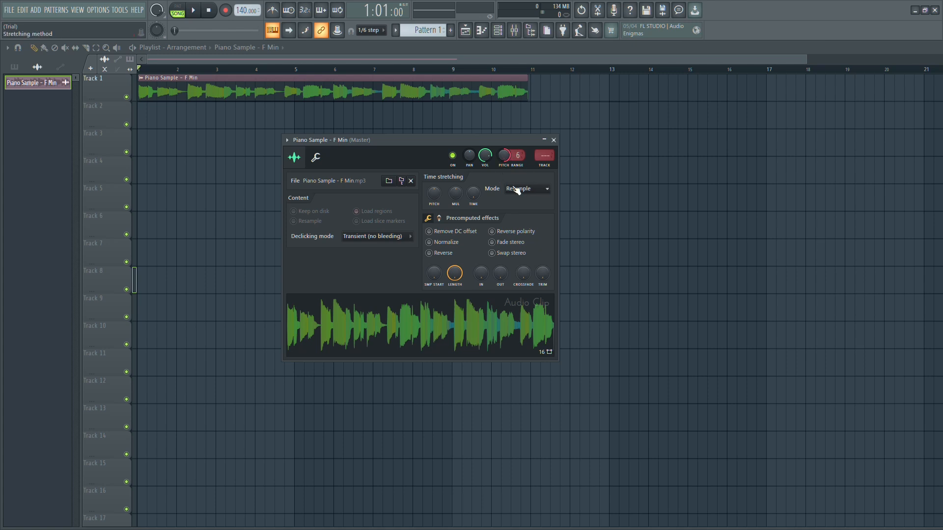
pyautogui.moveTo(553, 140)
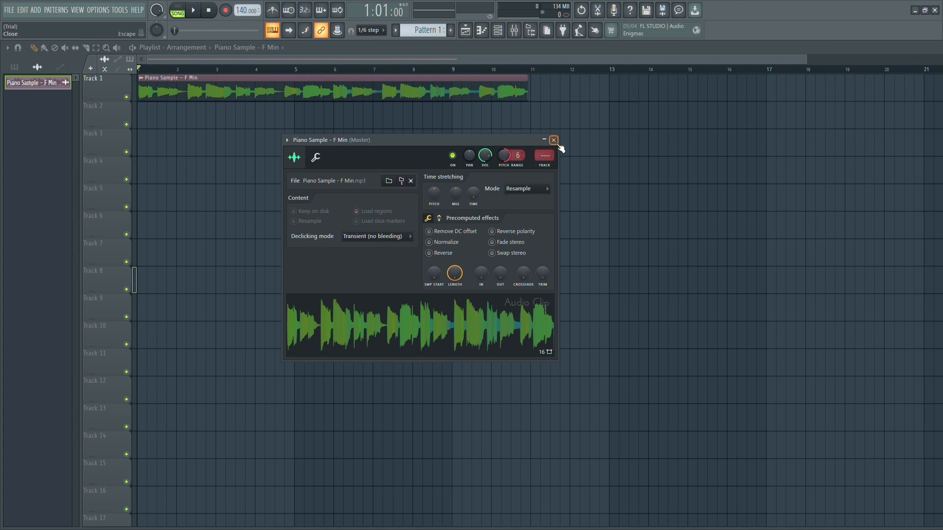